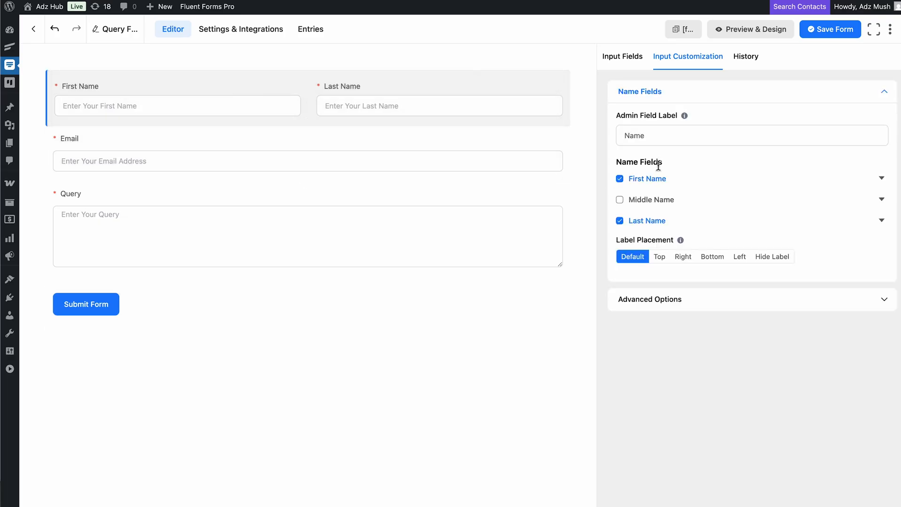
- Give the name block the admin label 'Your name' and make Last Name optional
type("Your name")
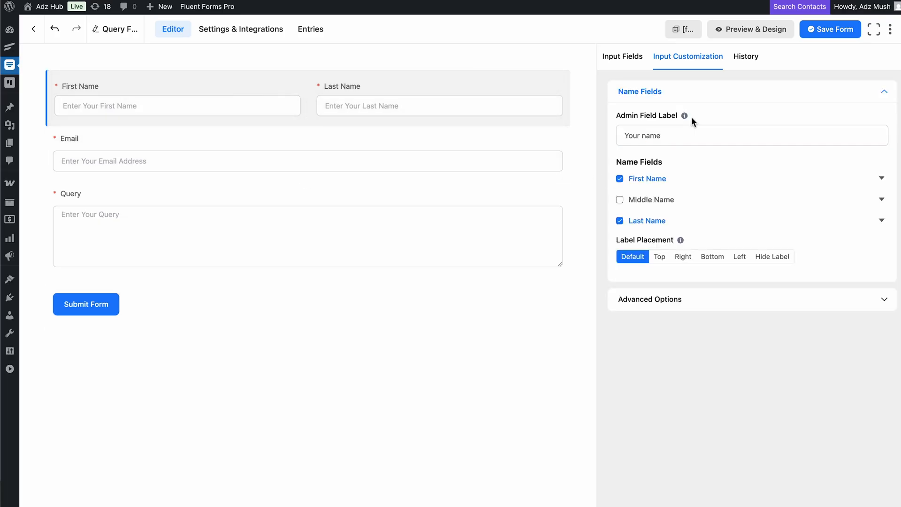
left_click(751, 135)
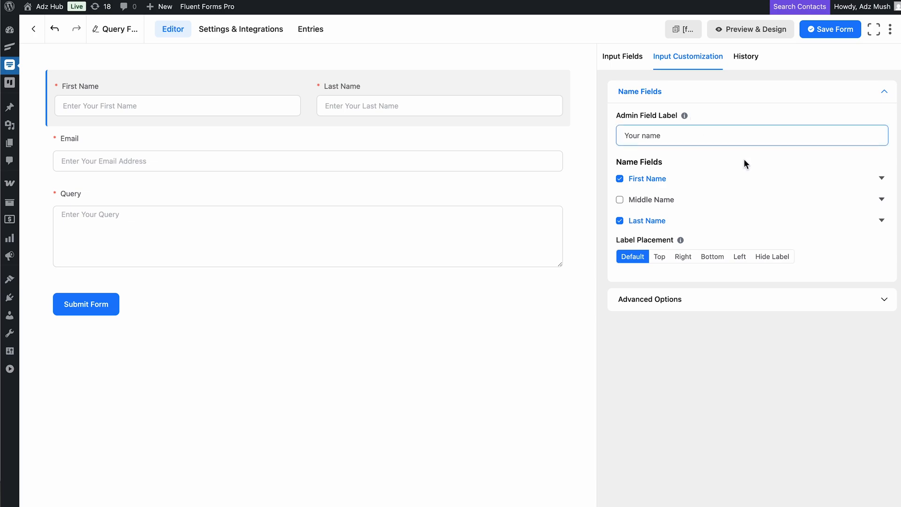
left_click(881, 220)
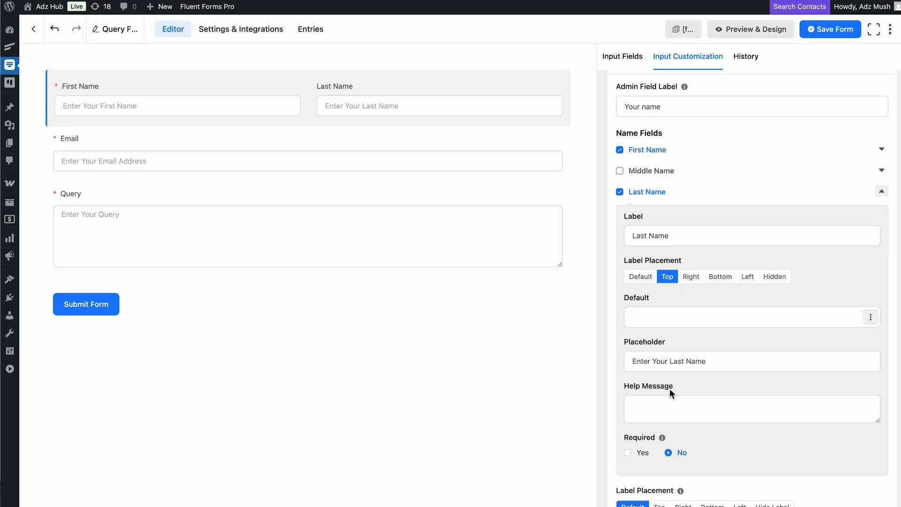
- Review the First Name field's settings, including its error message
left_click(881, 149)
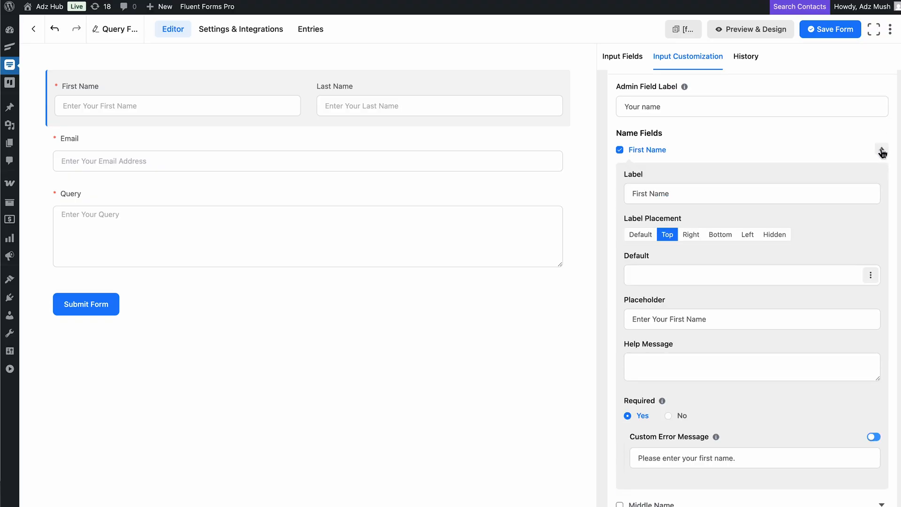
scroll("down", 3)
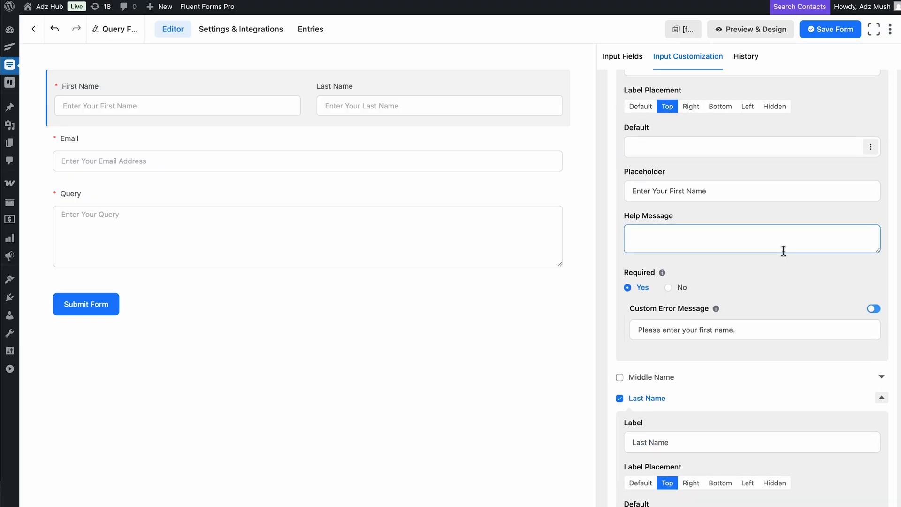
left_click(754, 329)
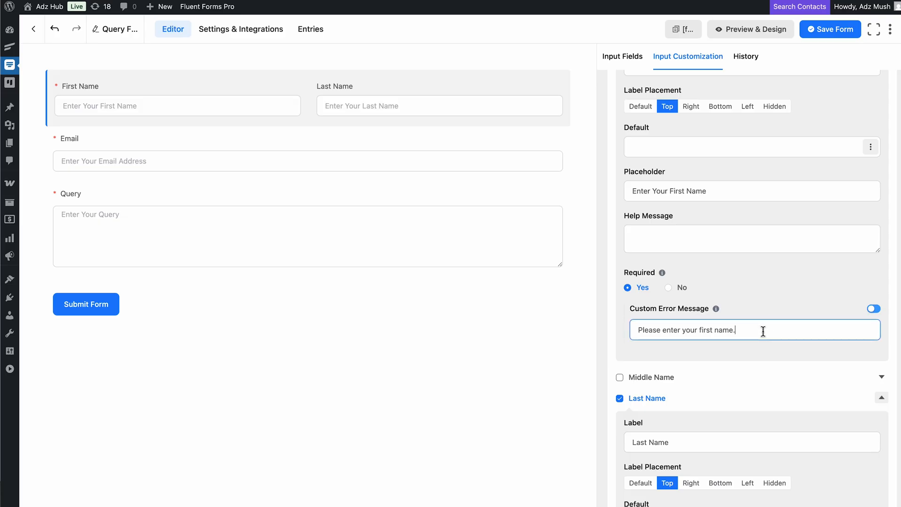
- Change the submit button's text from 'Submit Form' to 'Send Inquiry'
left_click(86, 304)
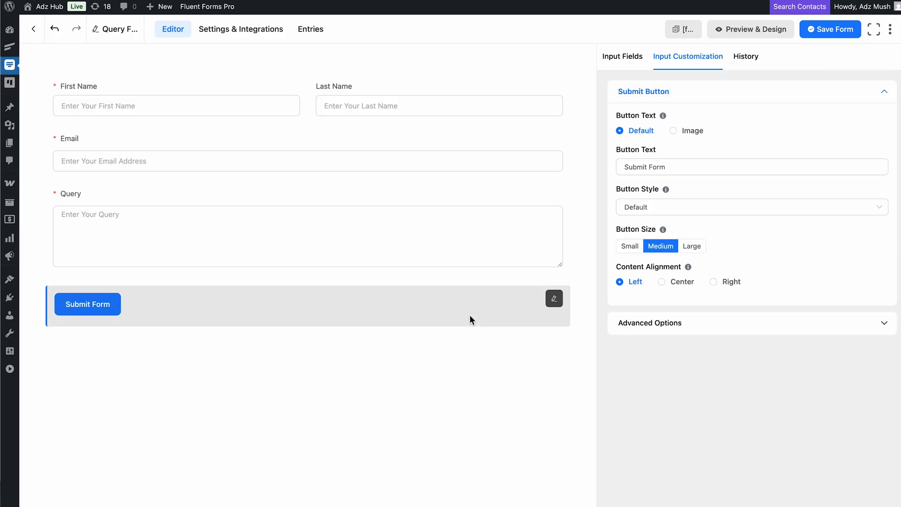
left_click(751, 166)
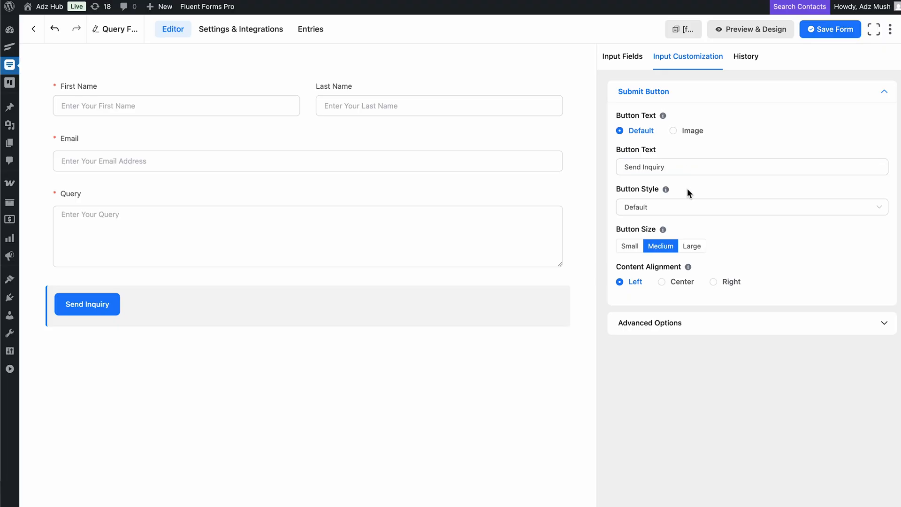
mouse_move(668, 189)
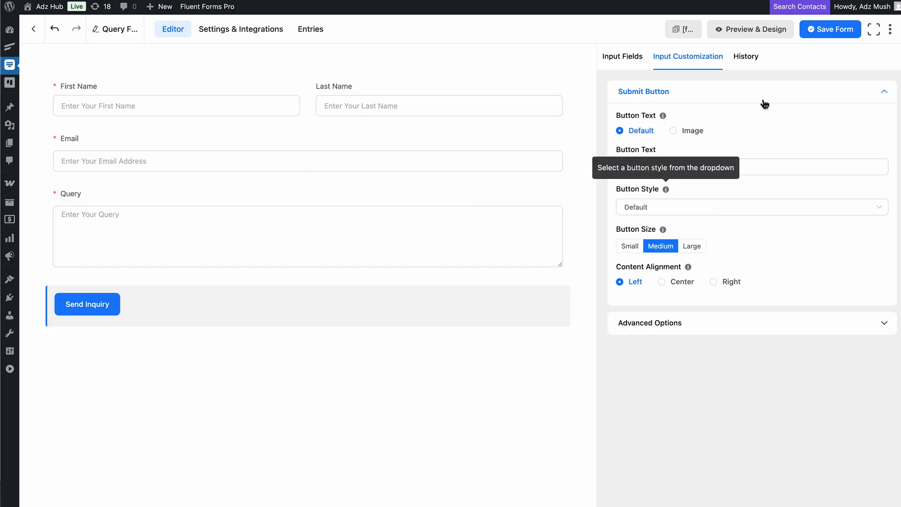